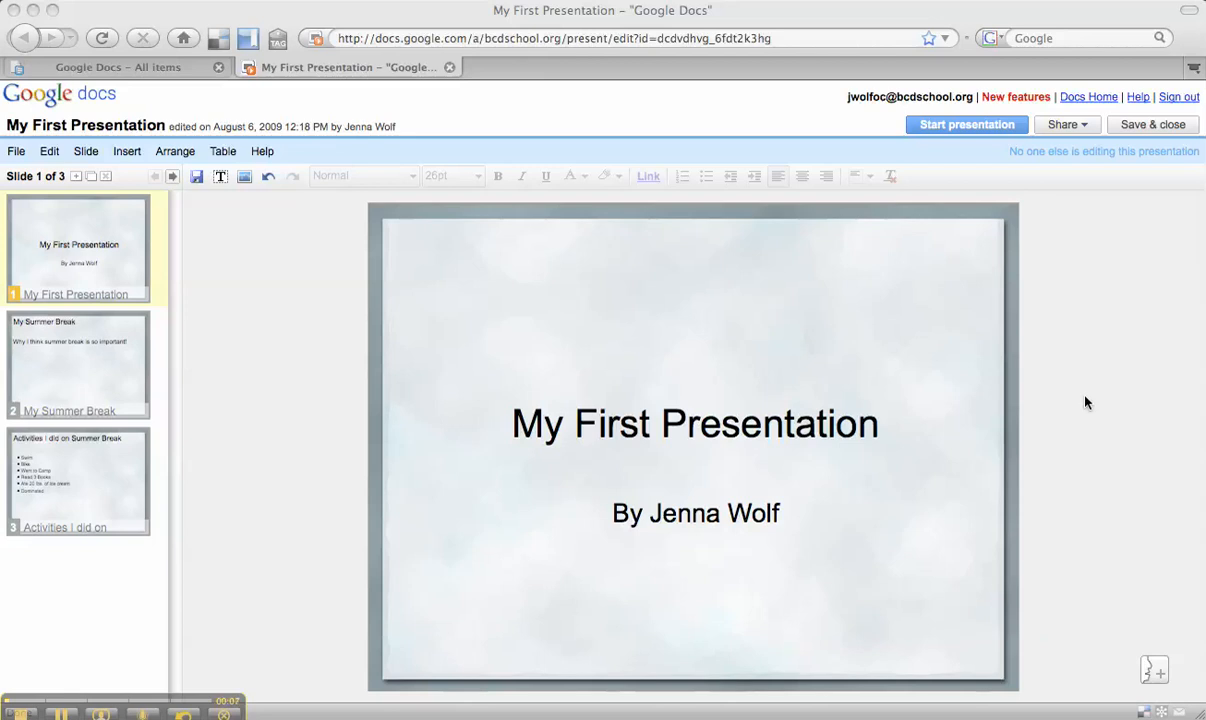
mouse_move(1092, 363)
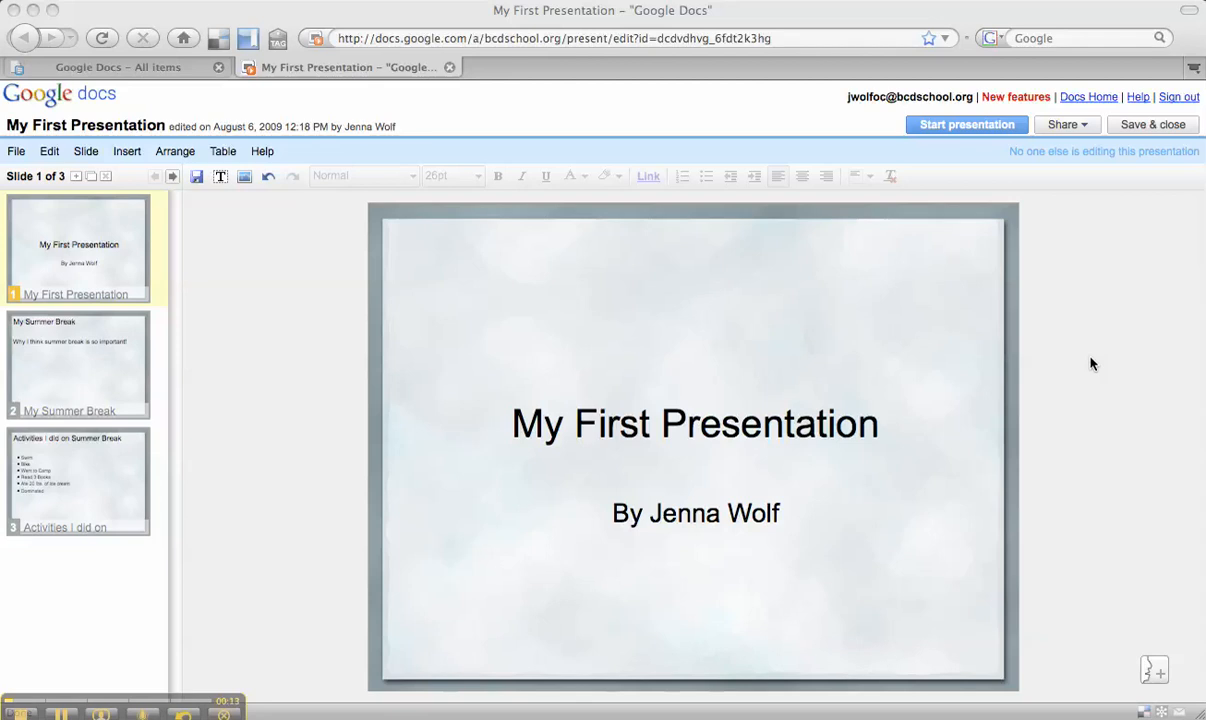
mouse_move(1088, 160)
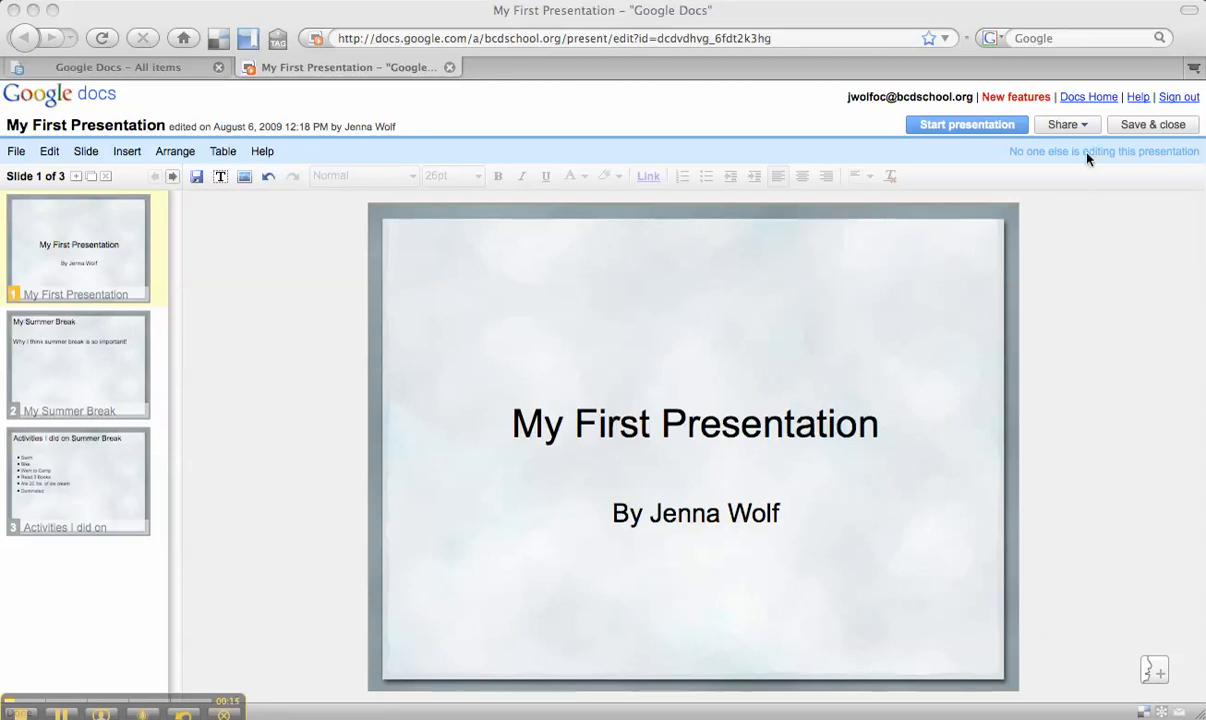
mouse_move(1062, 147)
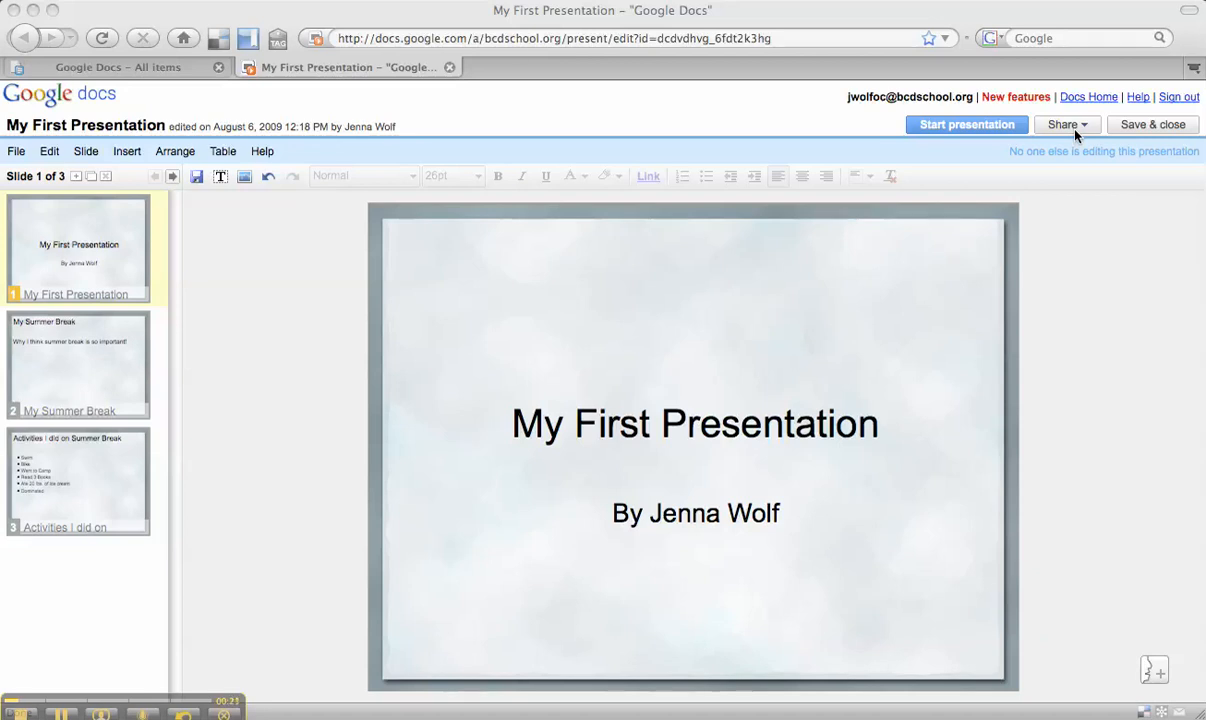
- Open the Share menu and choose Invite people for the presentation
click(1066, 124)
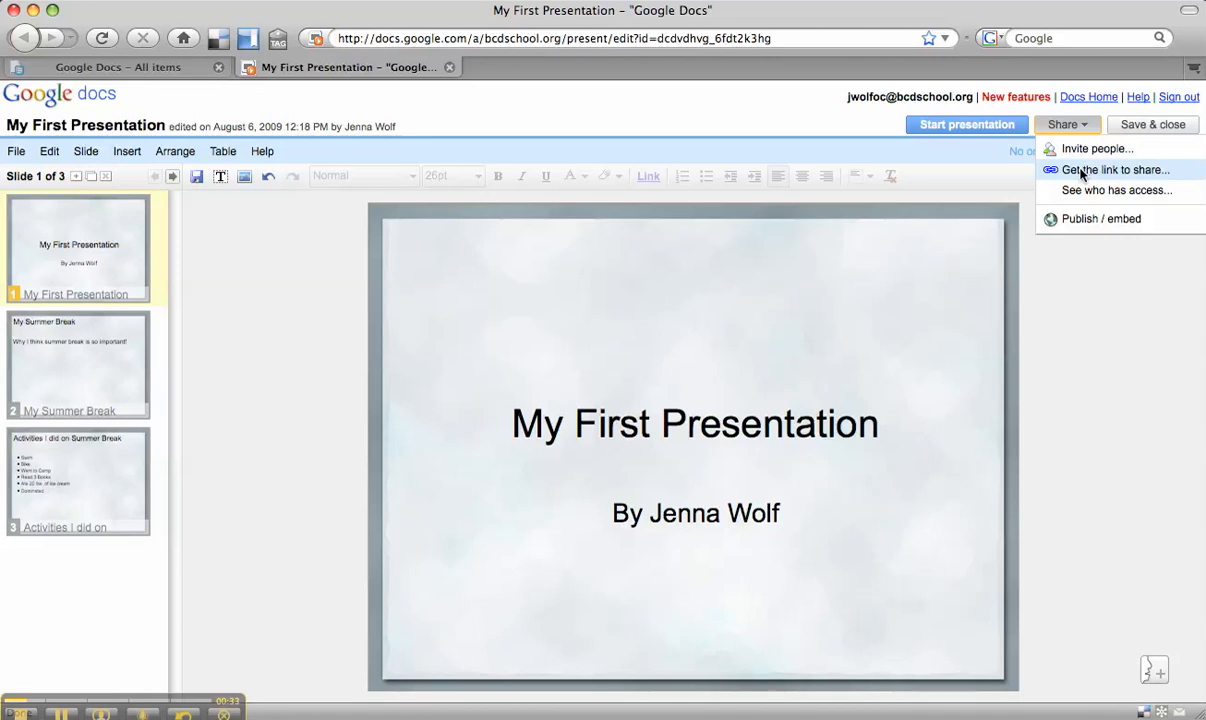
mouse_move(1085, 190)
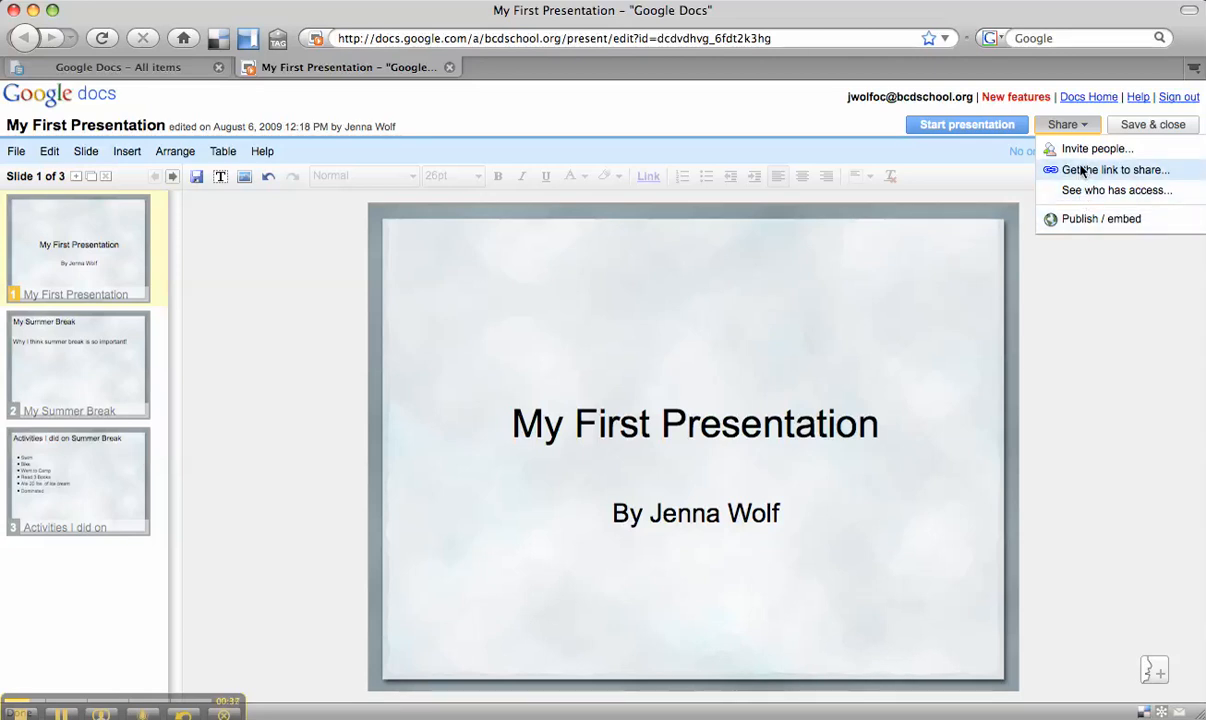
mouse_move(1097, 148)
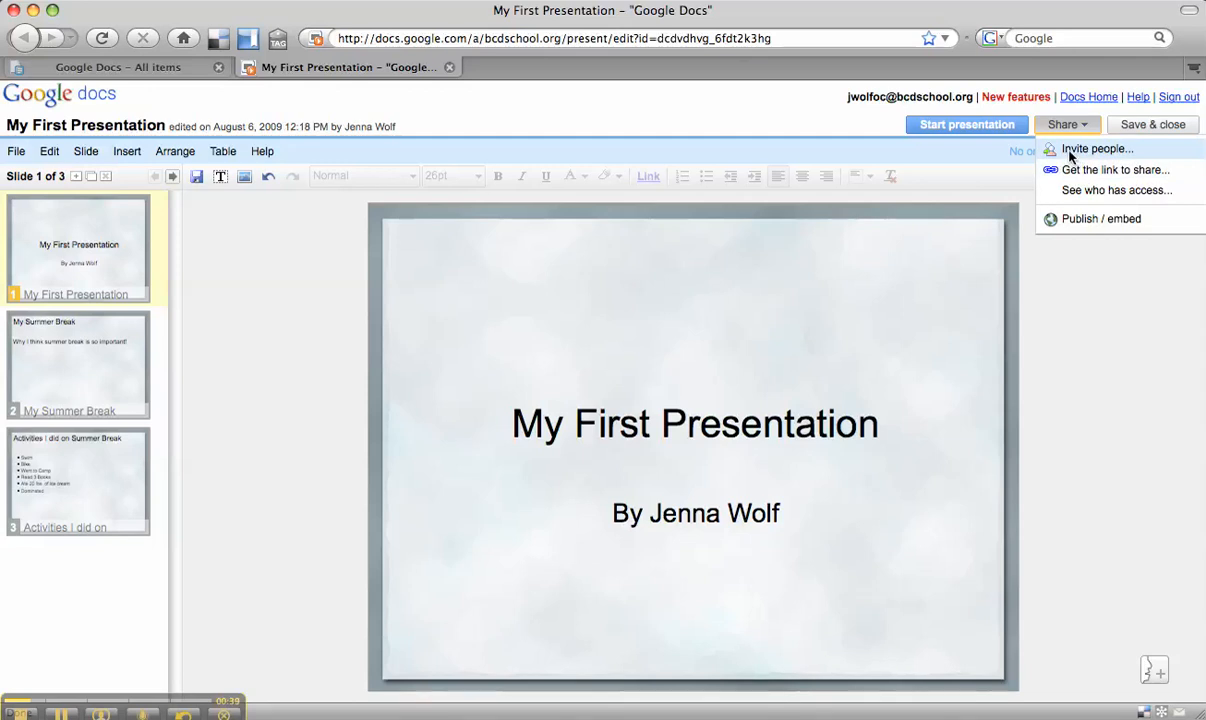
click(1096, 148)
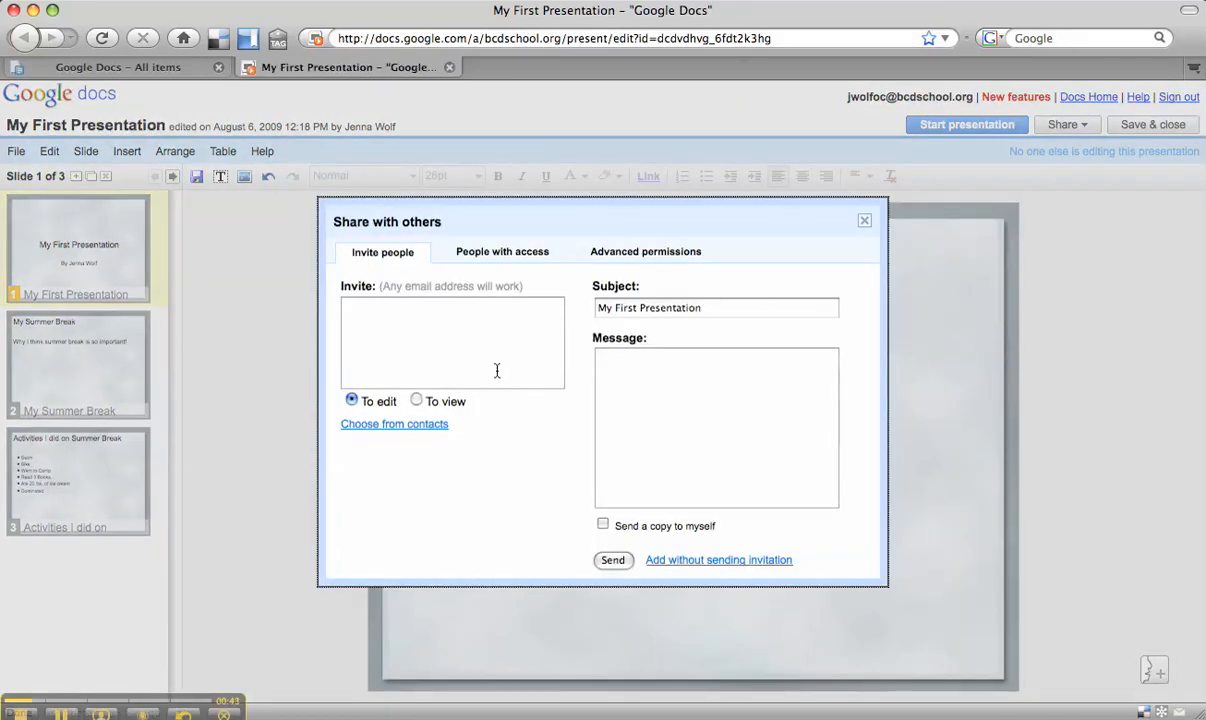
click(452, 342)
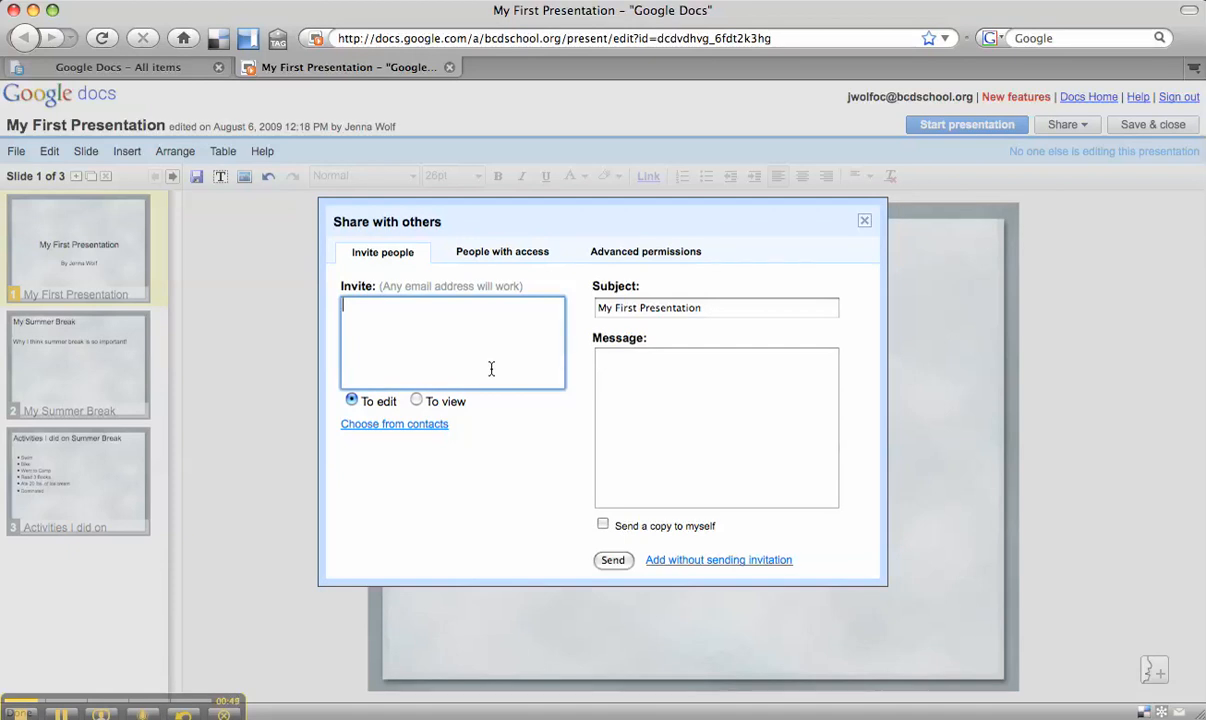
text(t)
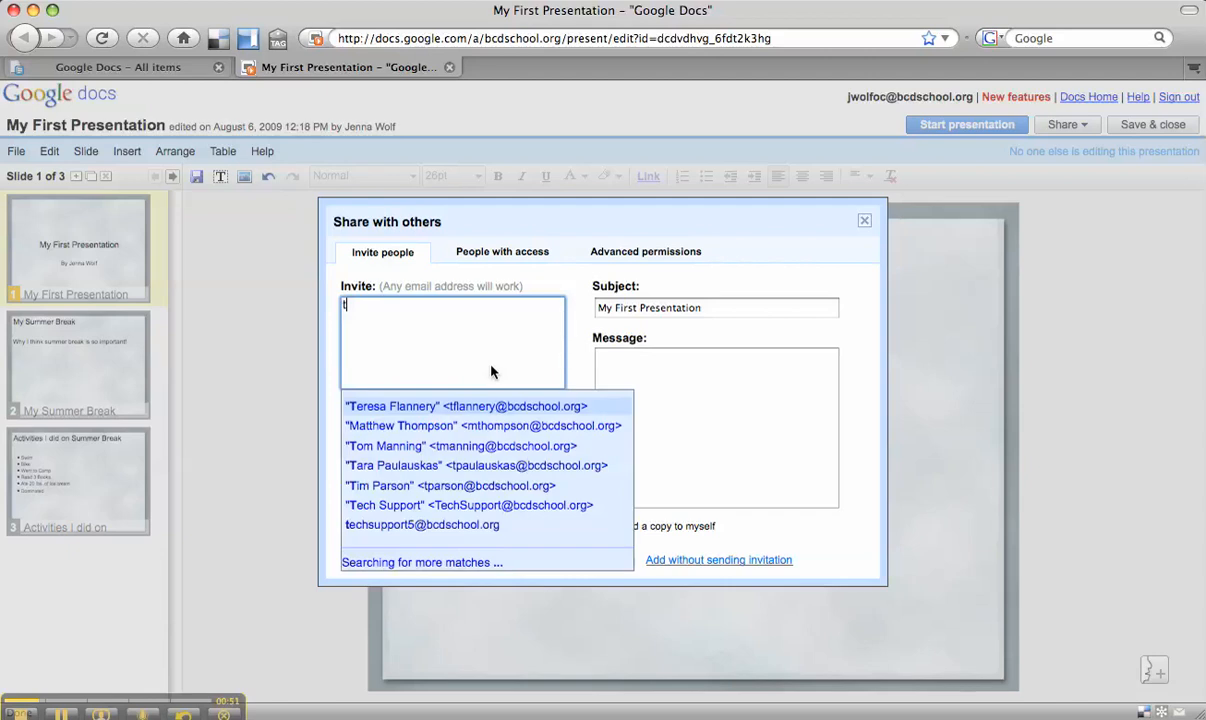
text(e)
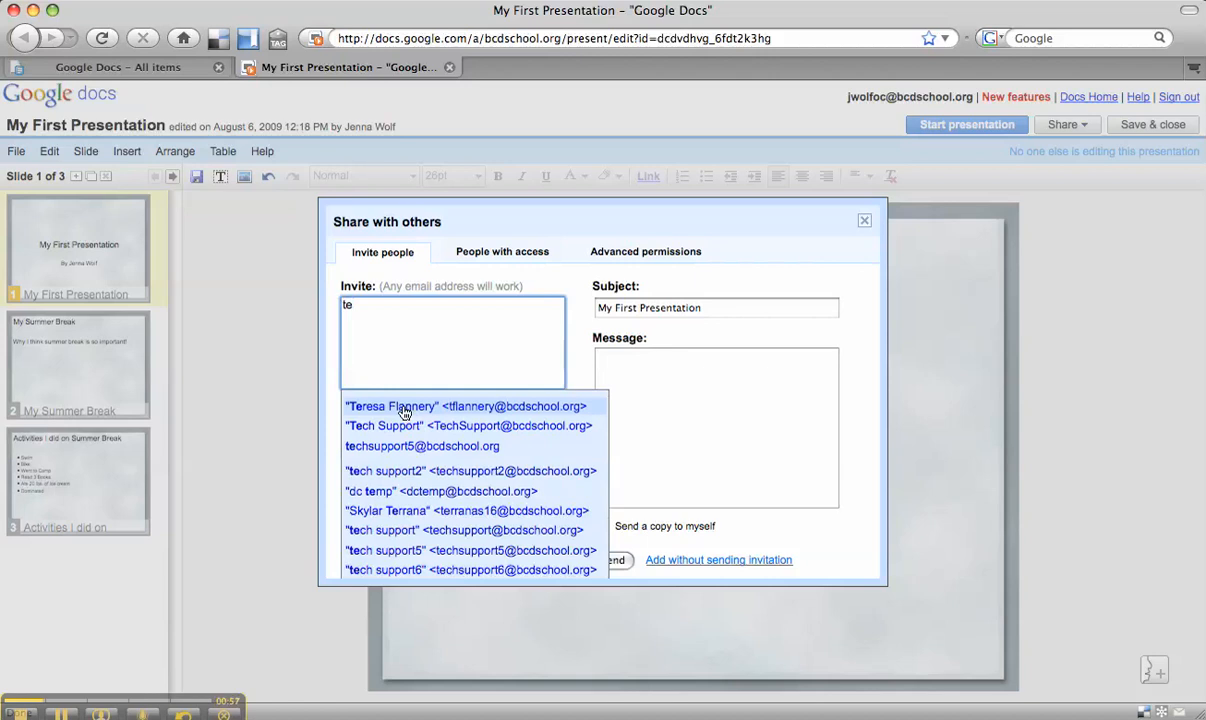
click(465, 406)
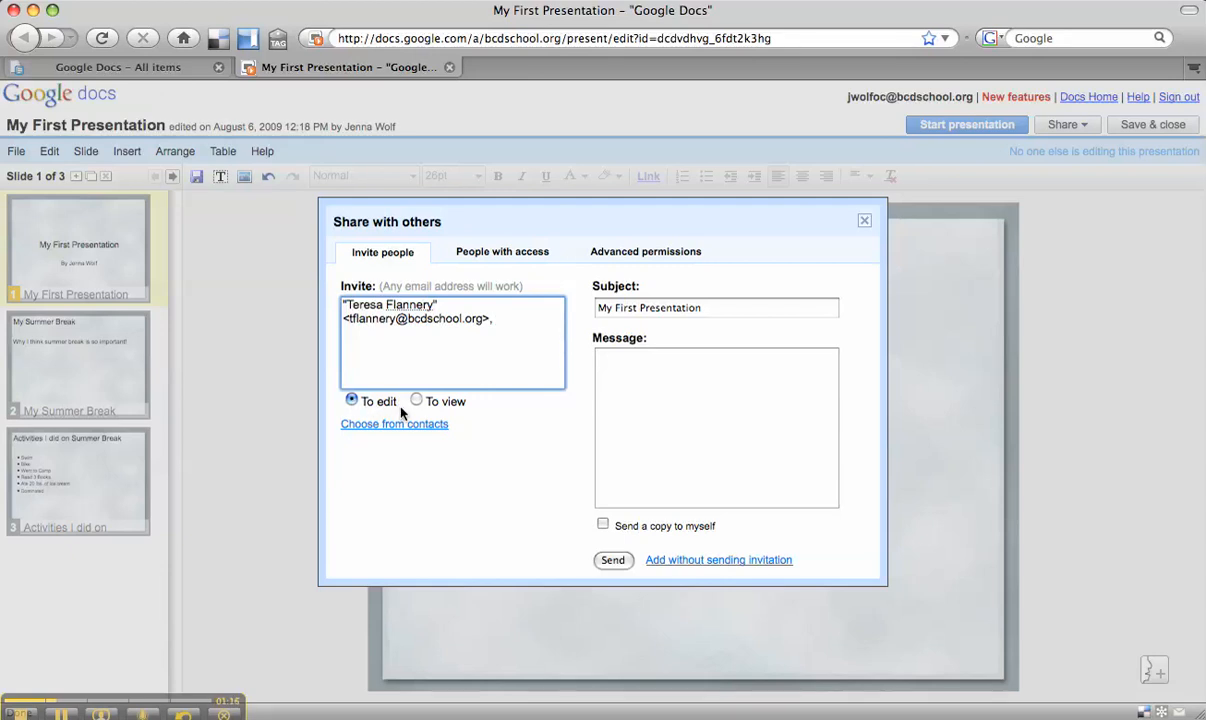
click(416, 401)
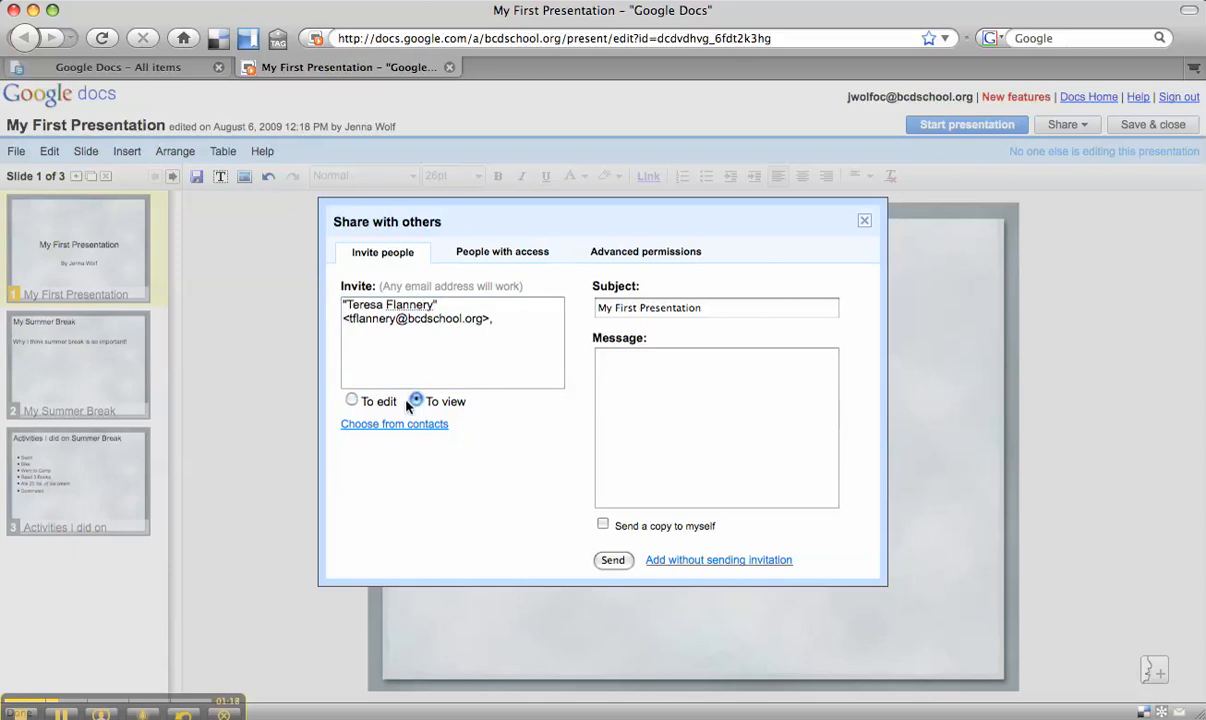
click(416, 401)
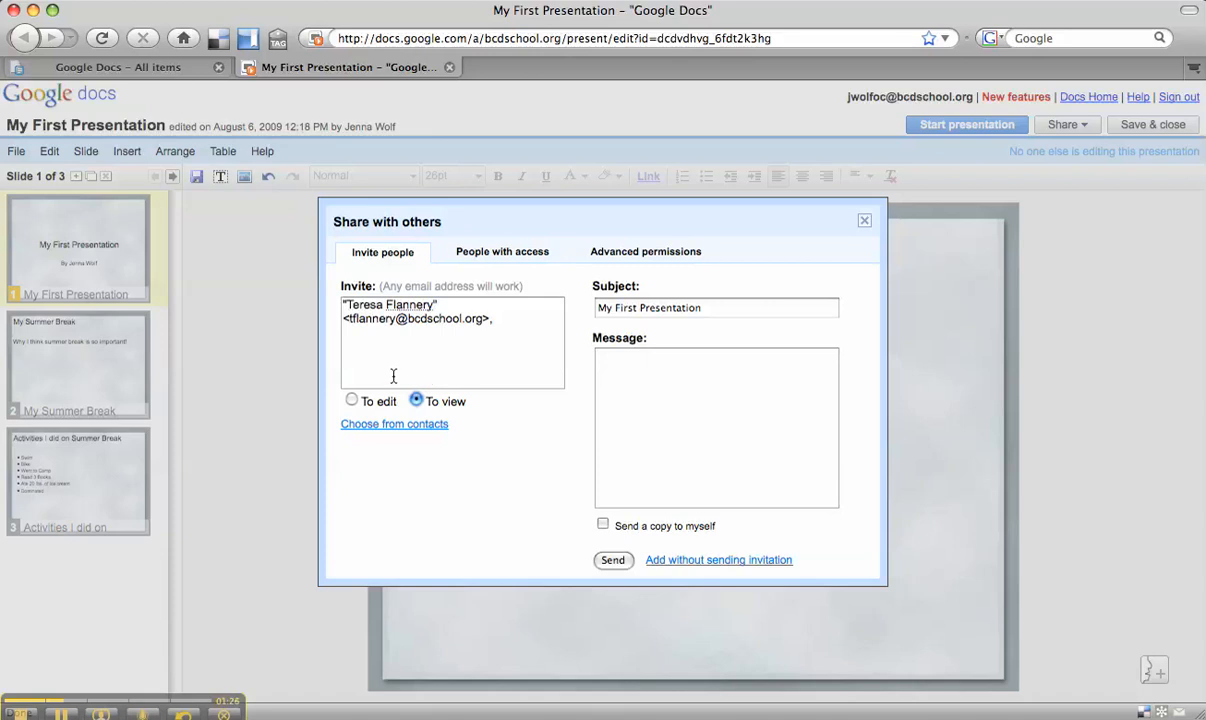
click(351, 400)
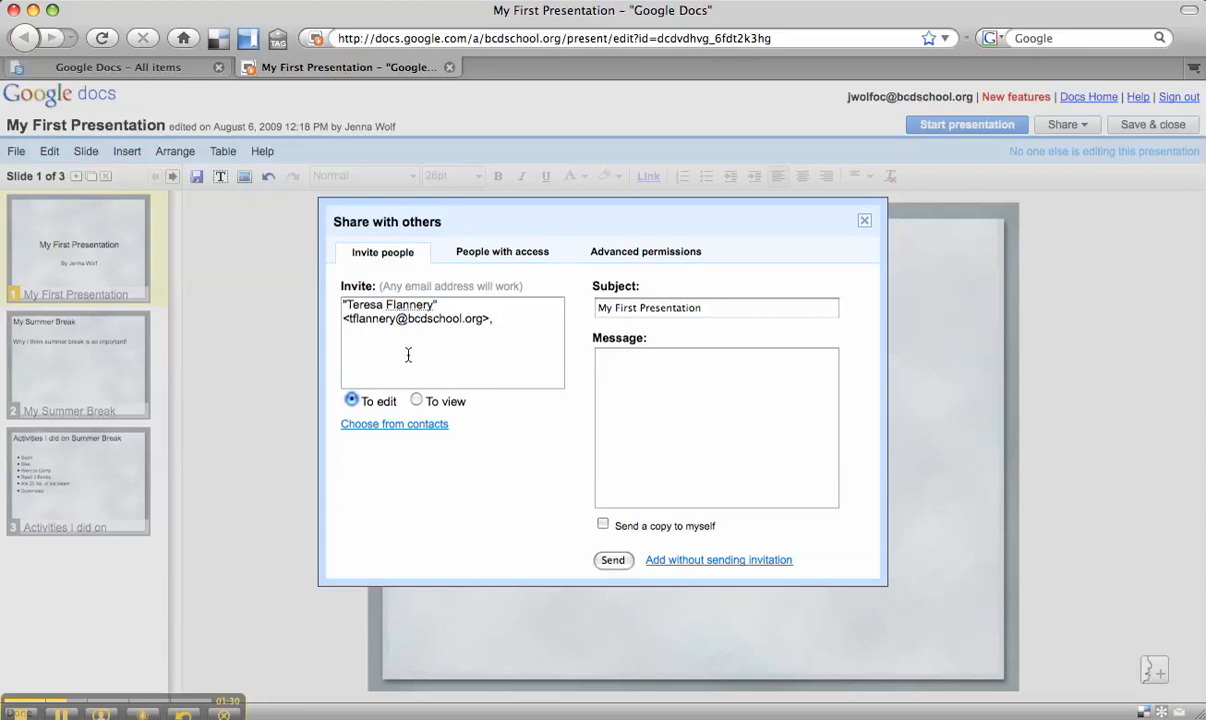
click(716, 427)
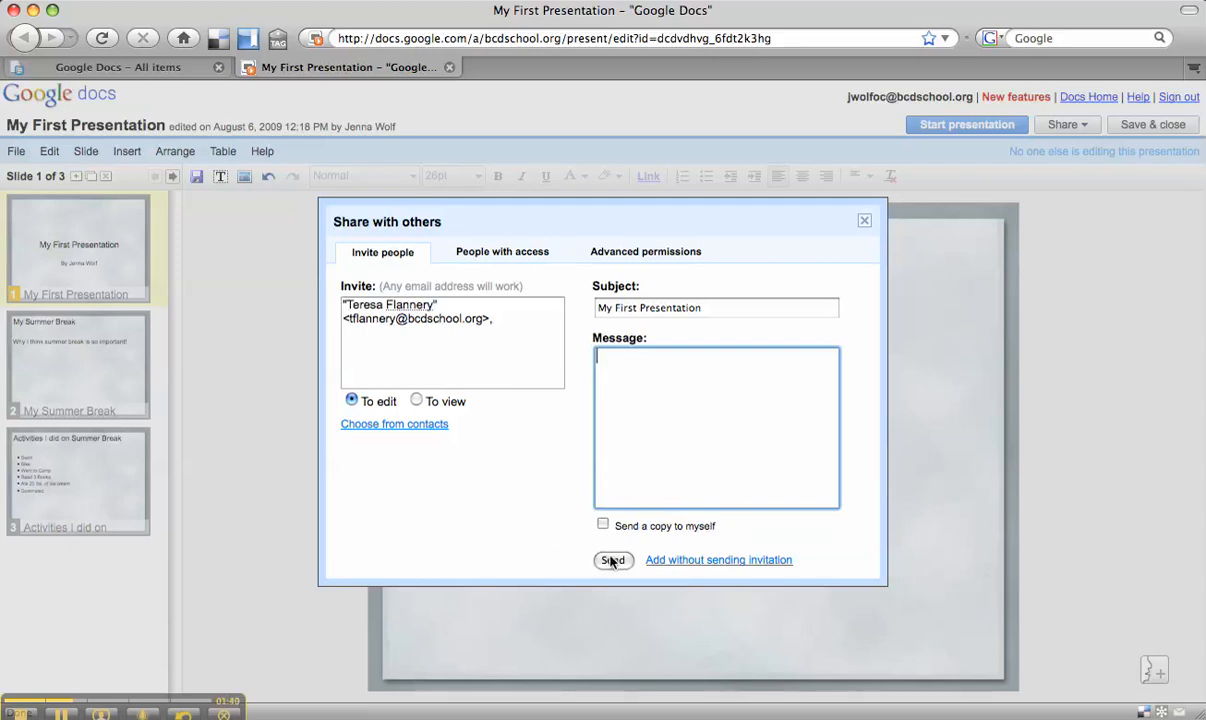
click(613, 560)
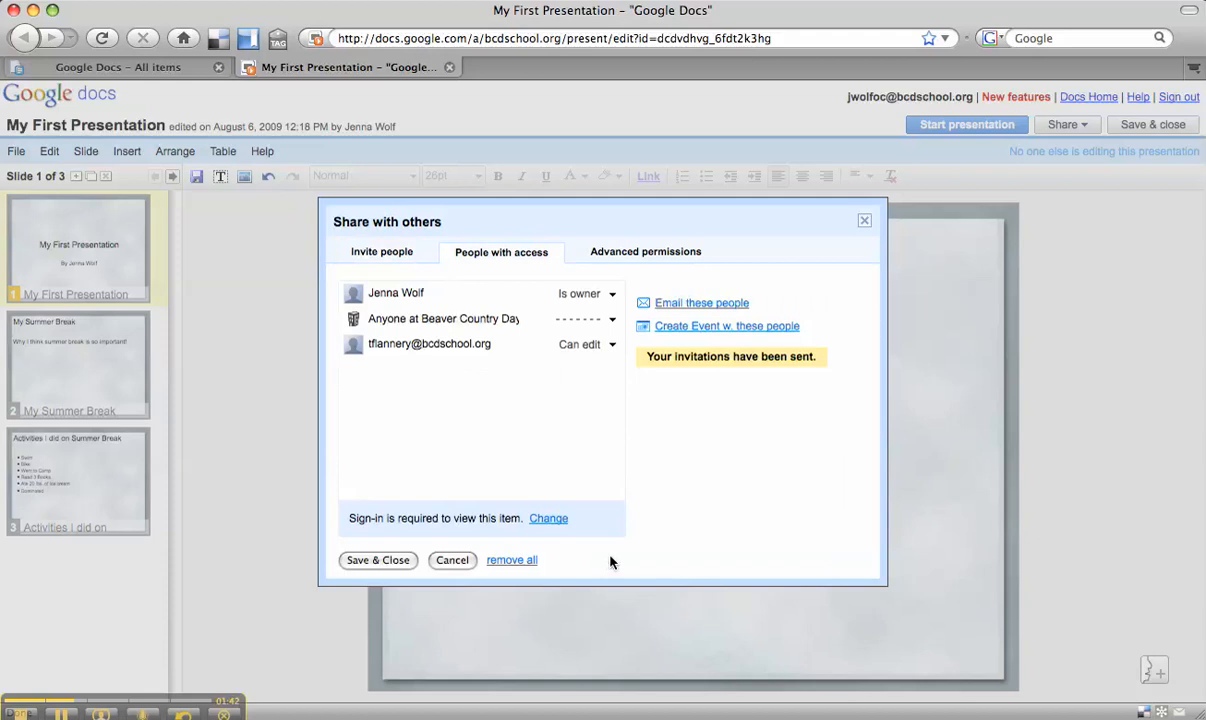
mouse_move(471, 432)
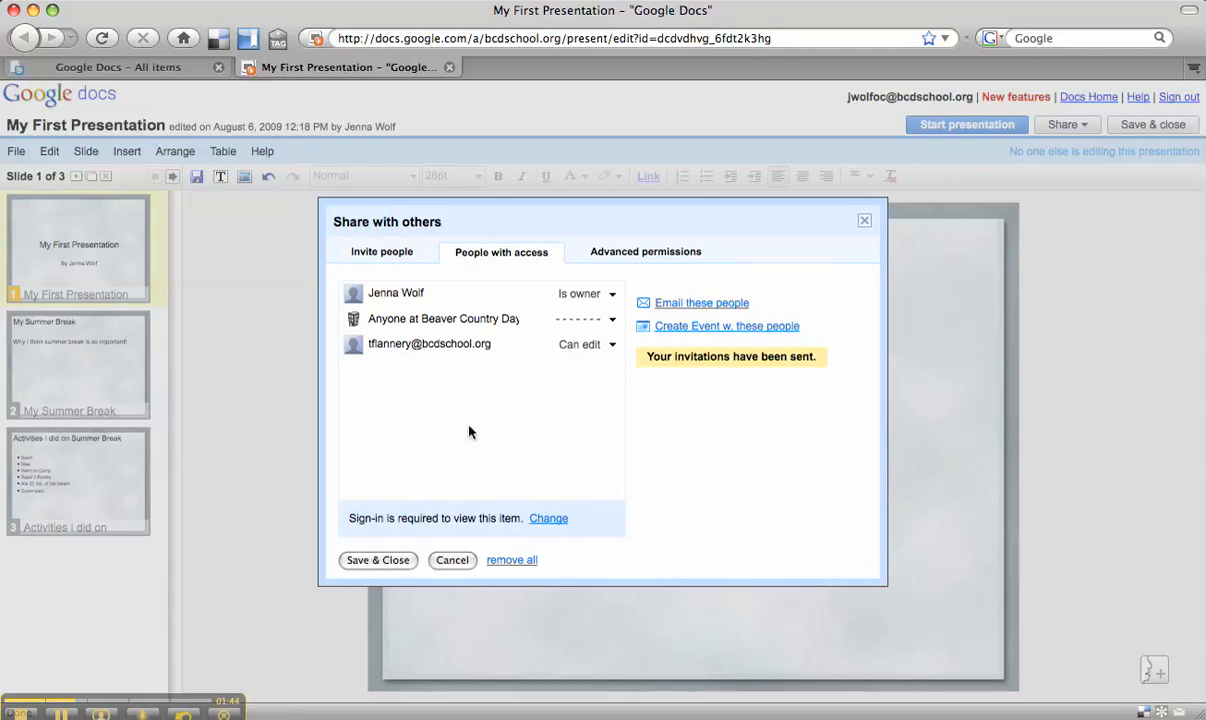
mouse_move(407, 353)
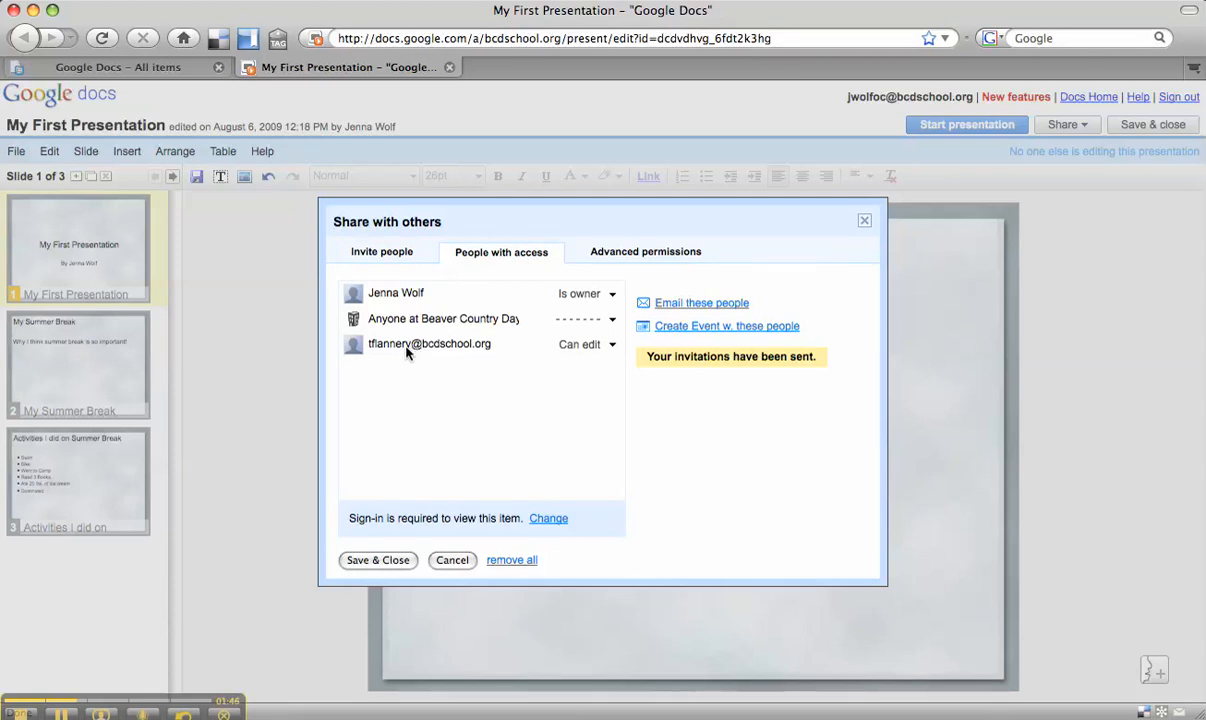
mouse_move(618, 358)
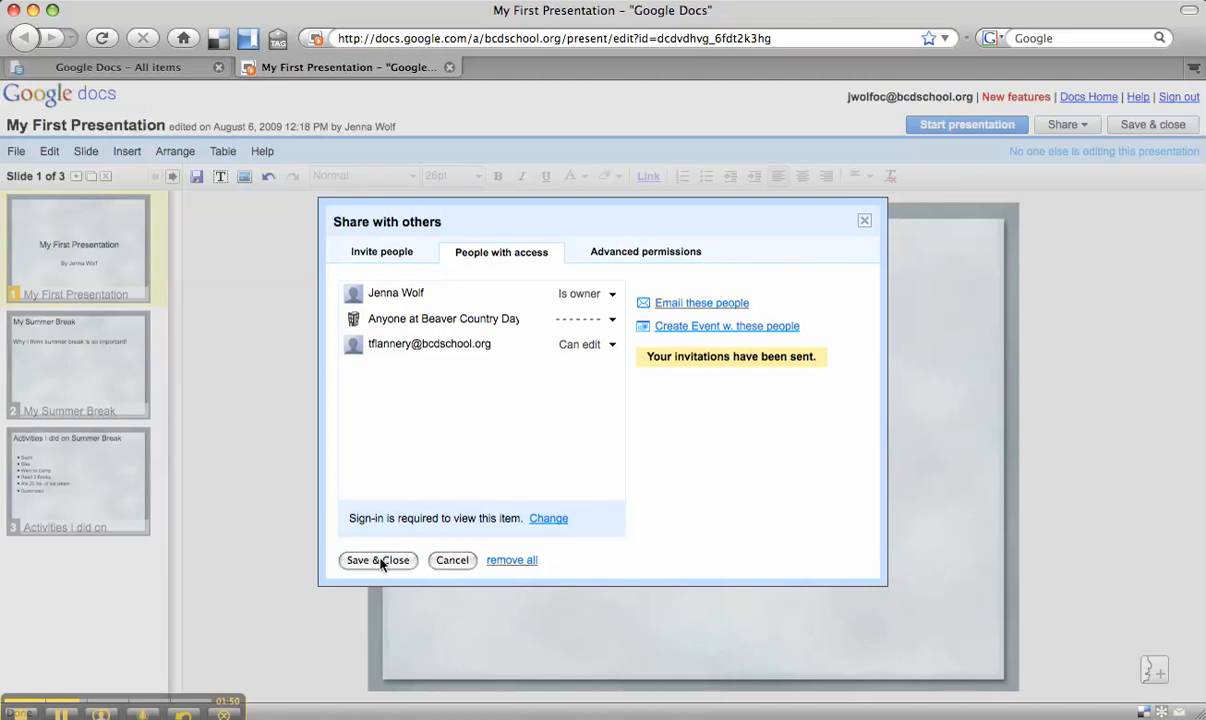
- Save & Close the People with access settings to return to the title slide
click(378, 560)
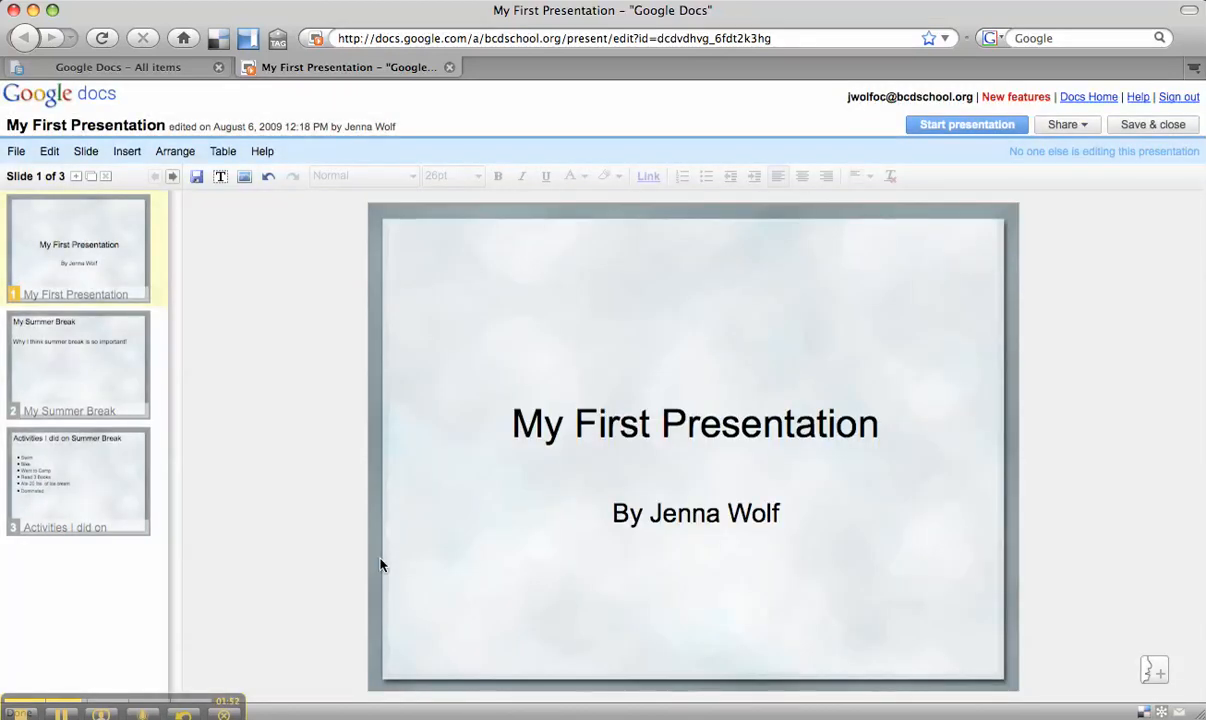